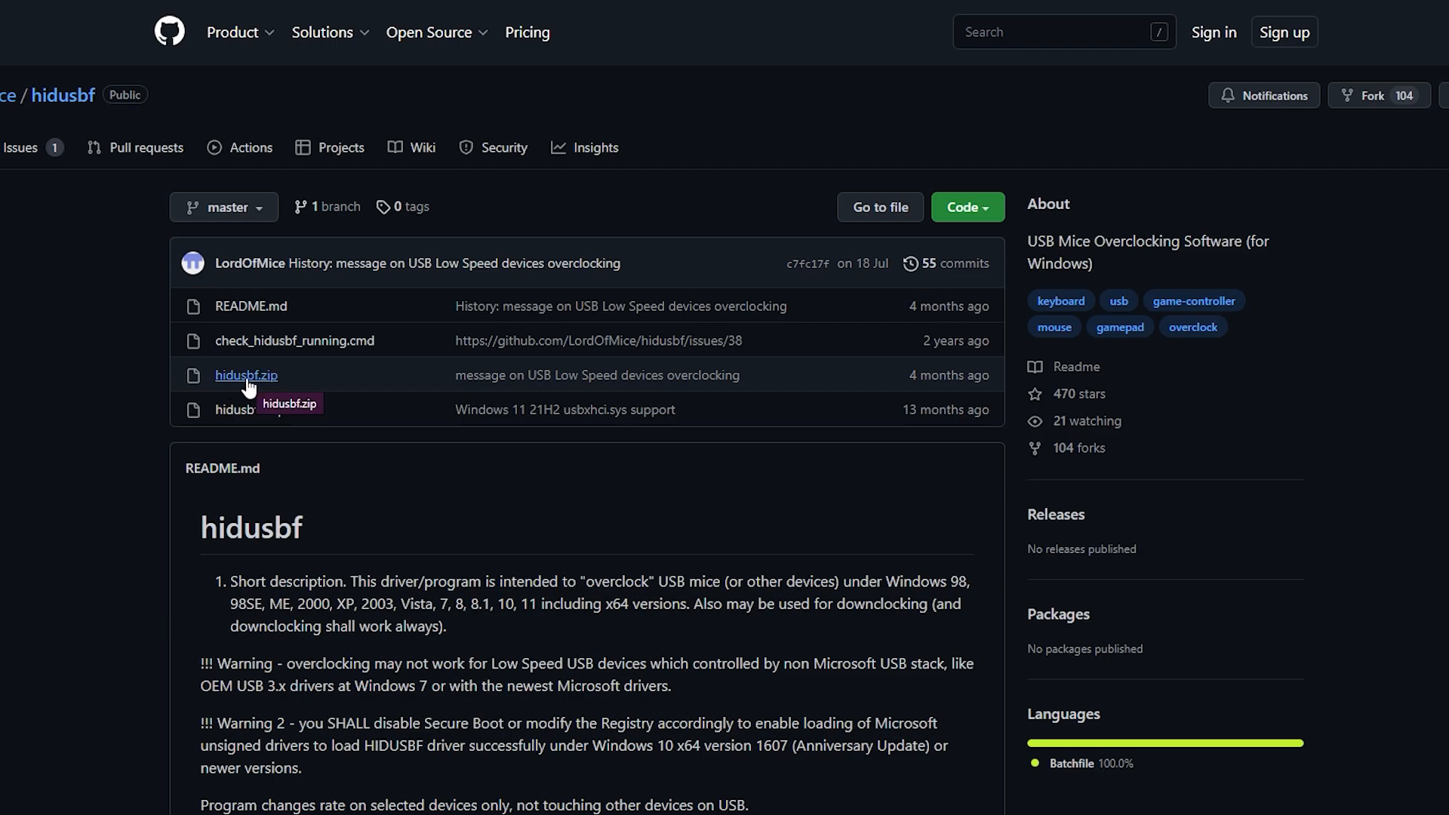
# Download hidusbf.zip from the GitHub repository and open the downloaded archive
pyautogui.click(246, 374)
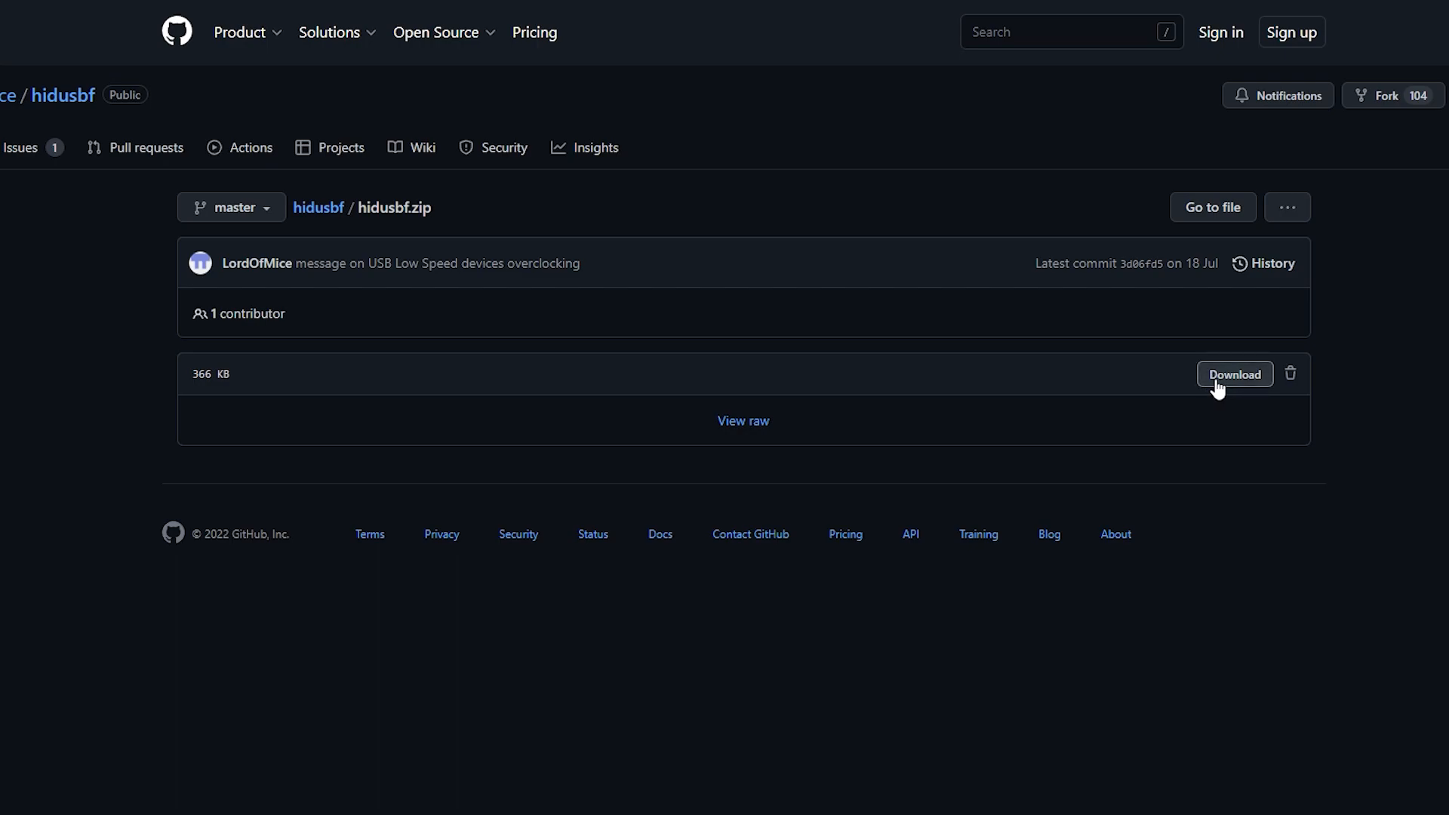
pyautogui.click(1233, 374)
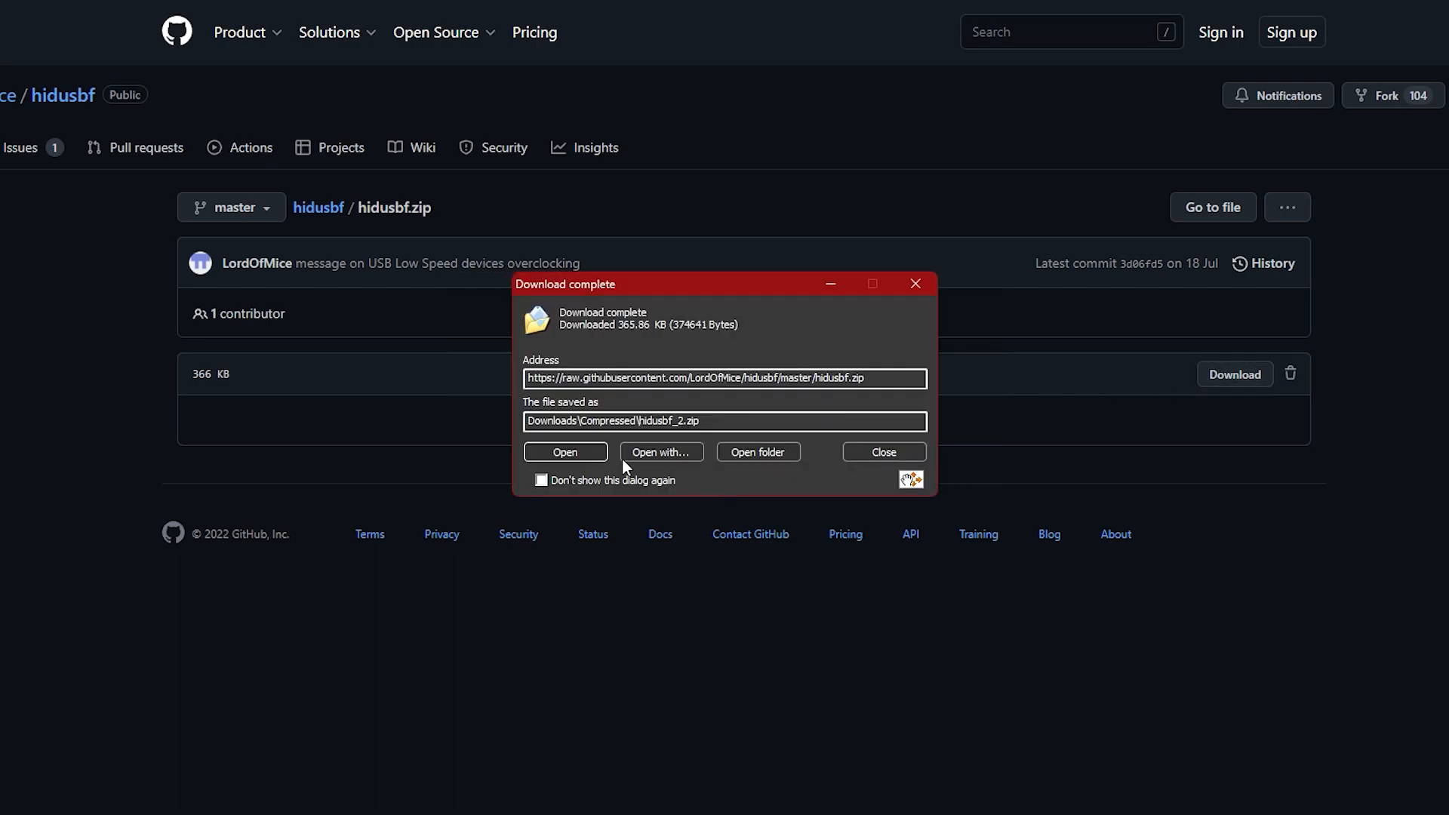
pyautogui.click(564, 452)
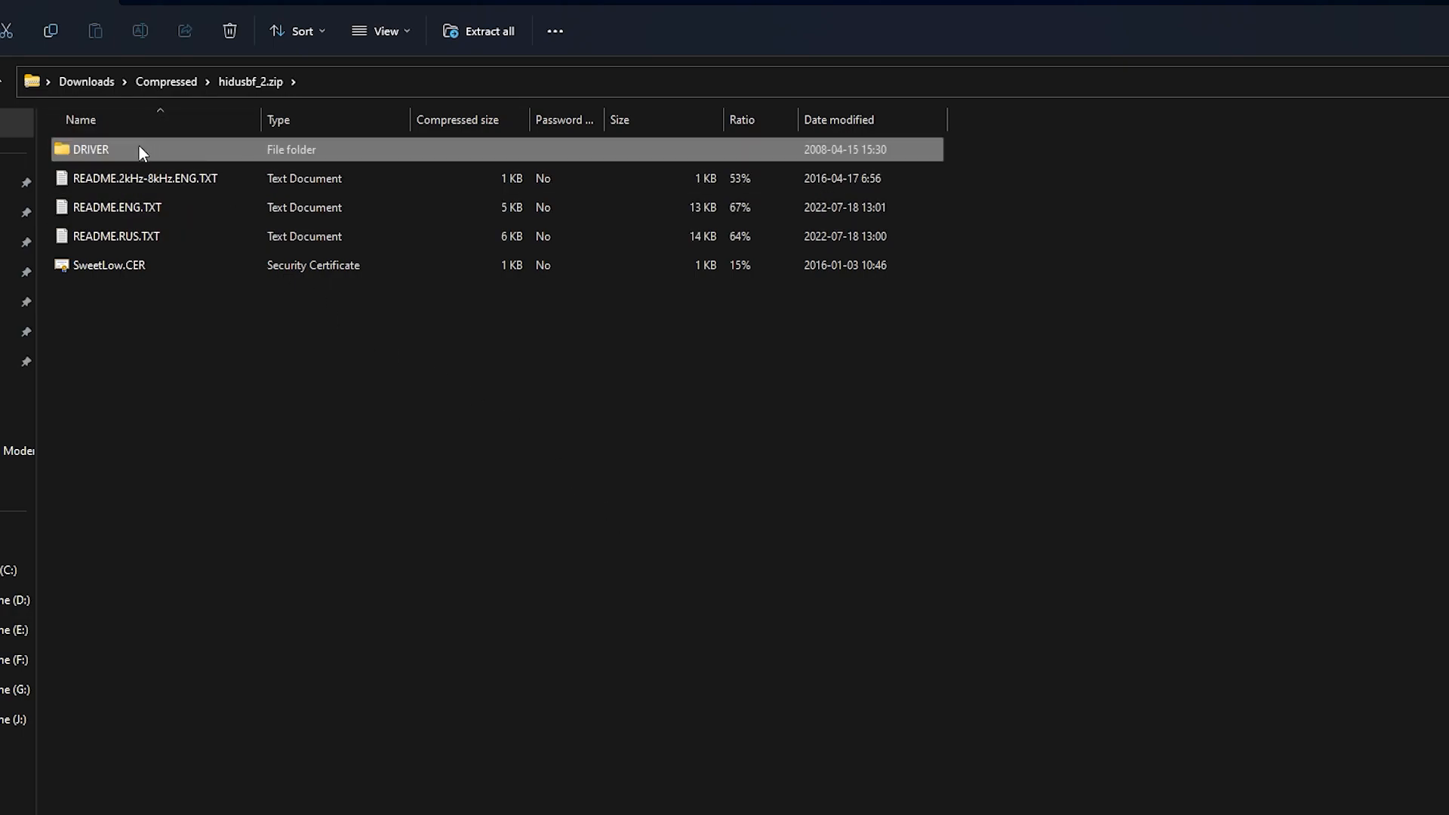
# Extract the archive into the hidusbf_2 folder and enter its DRIVER folder
pyautogui.click(482, 30)
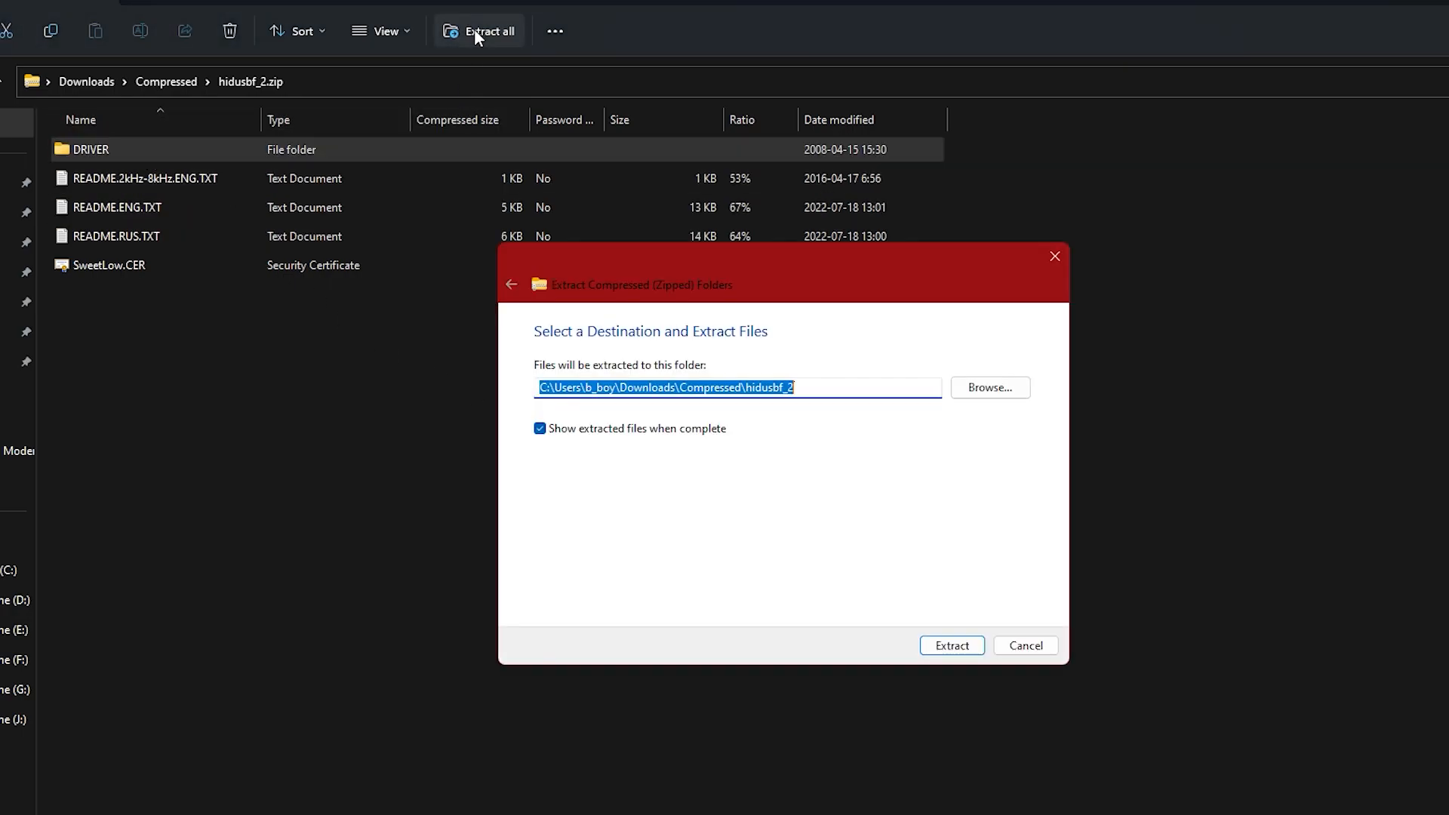
pyautogui.click(951, 645)
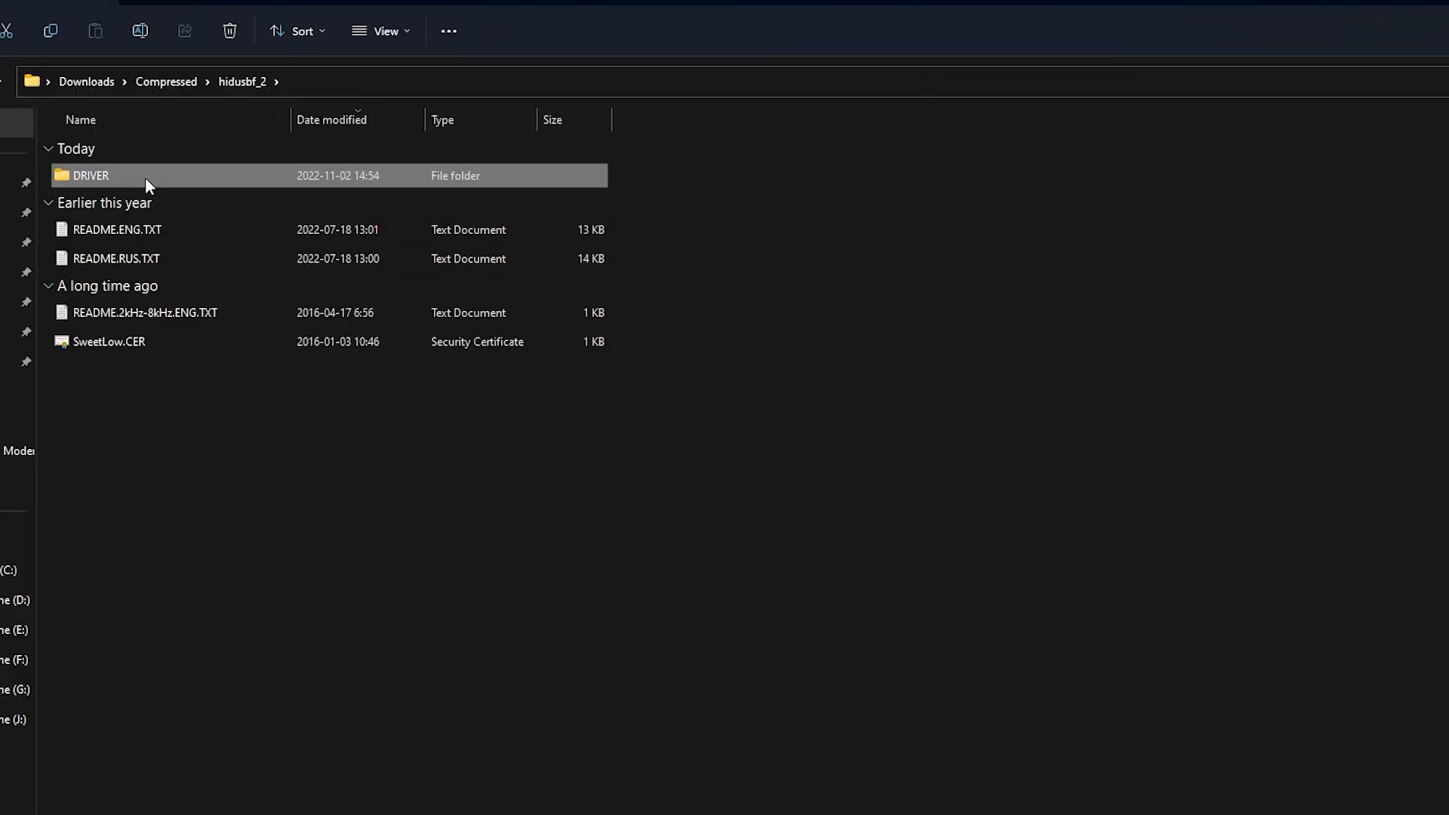
pyautogui.doubleClick(89, 175)
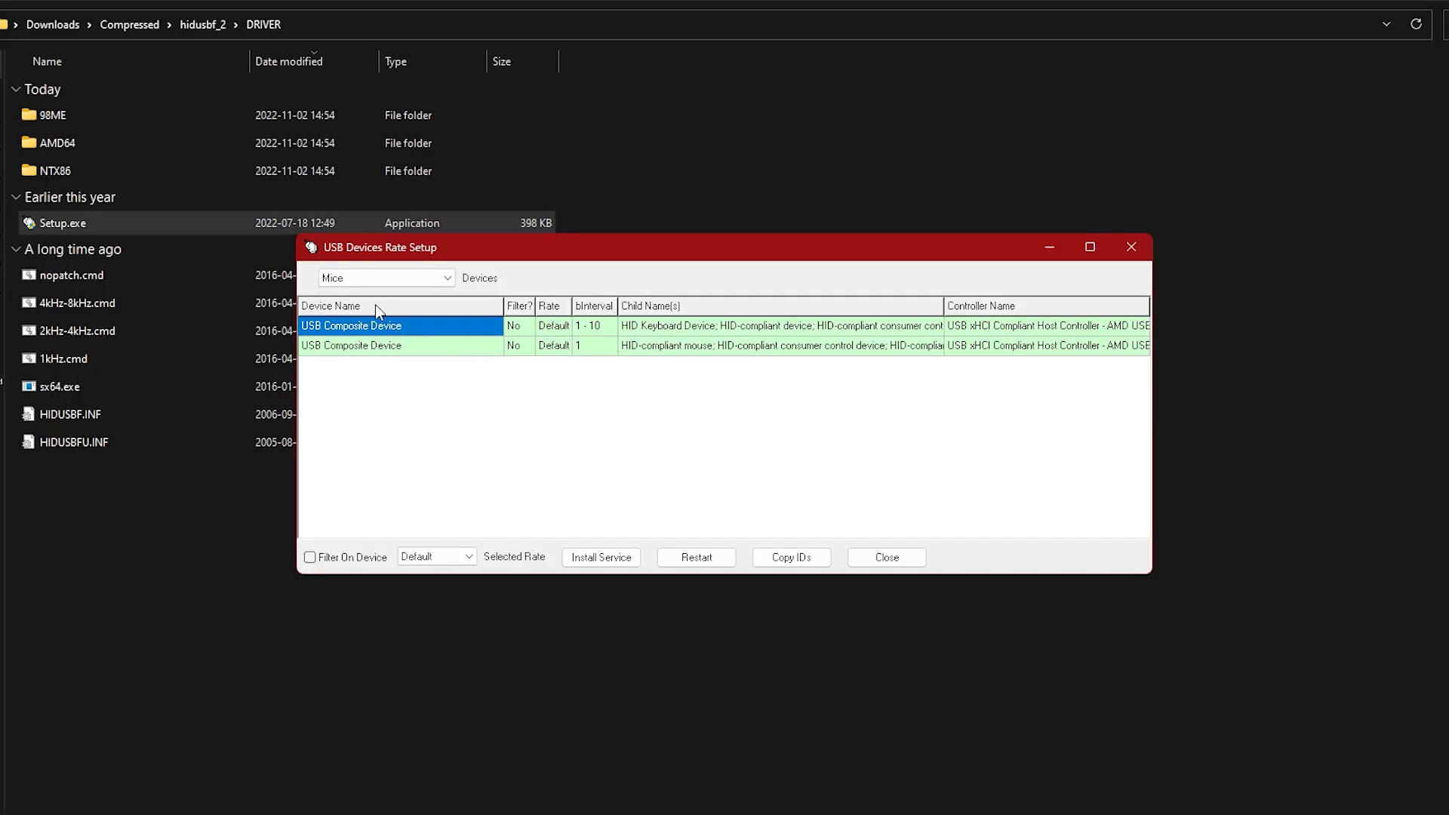
# Show All USB devices and select the Wireless Controller composite device
pyautogui.click(385, 278)
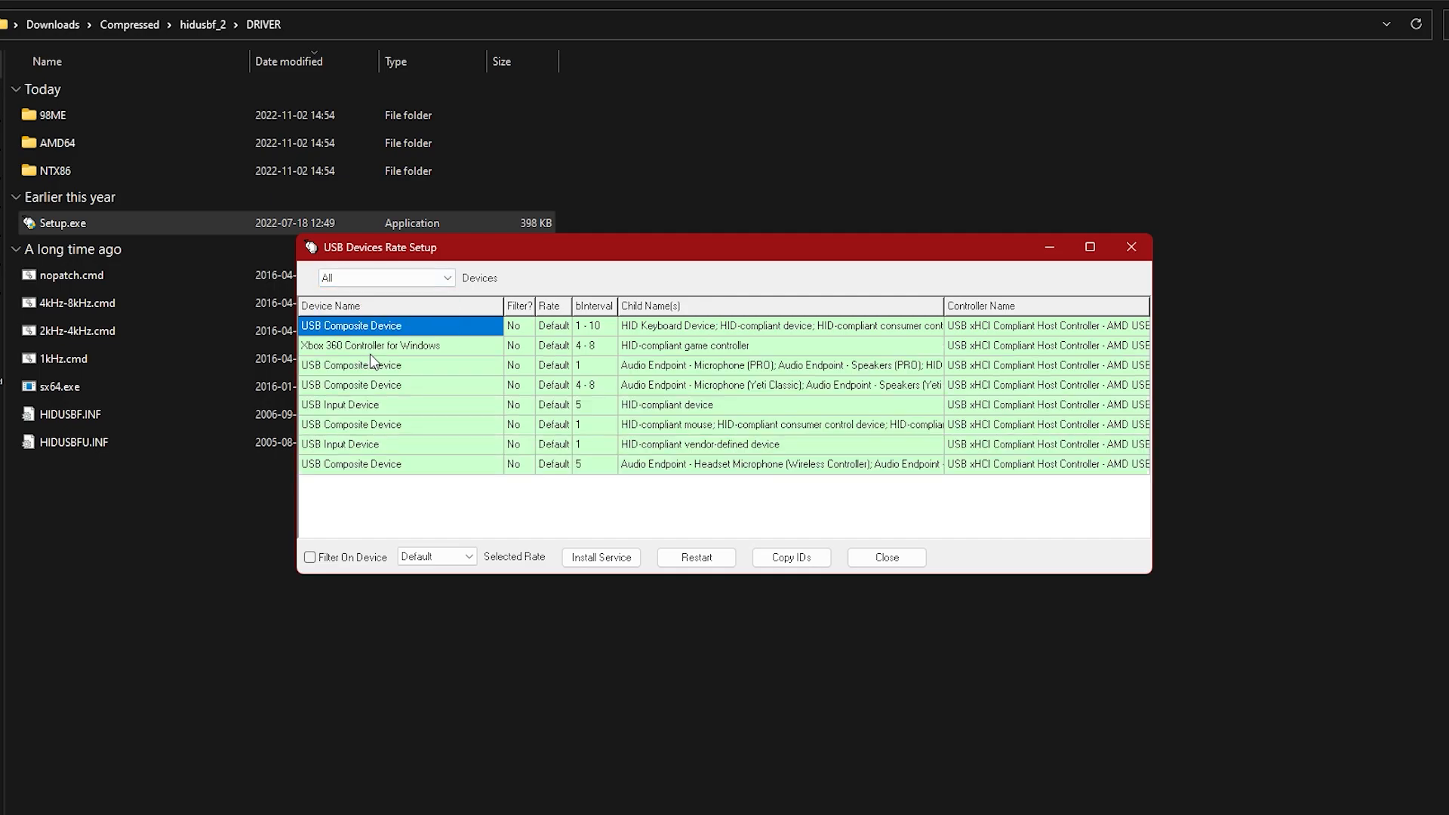
pyautogui.click(779, 464)
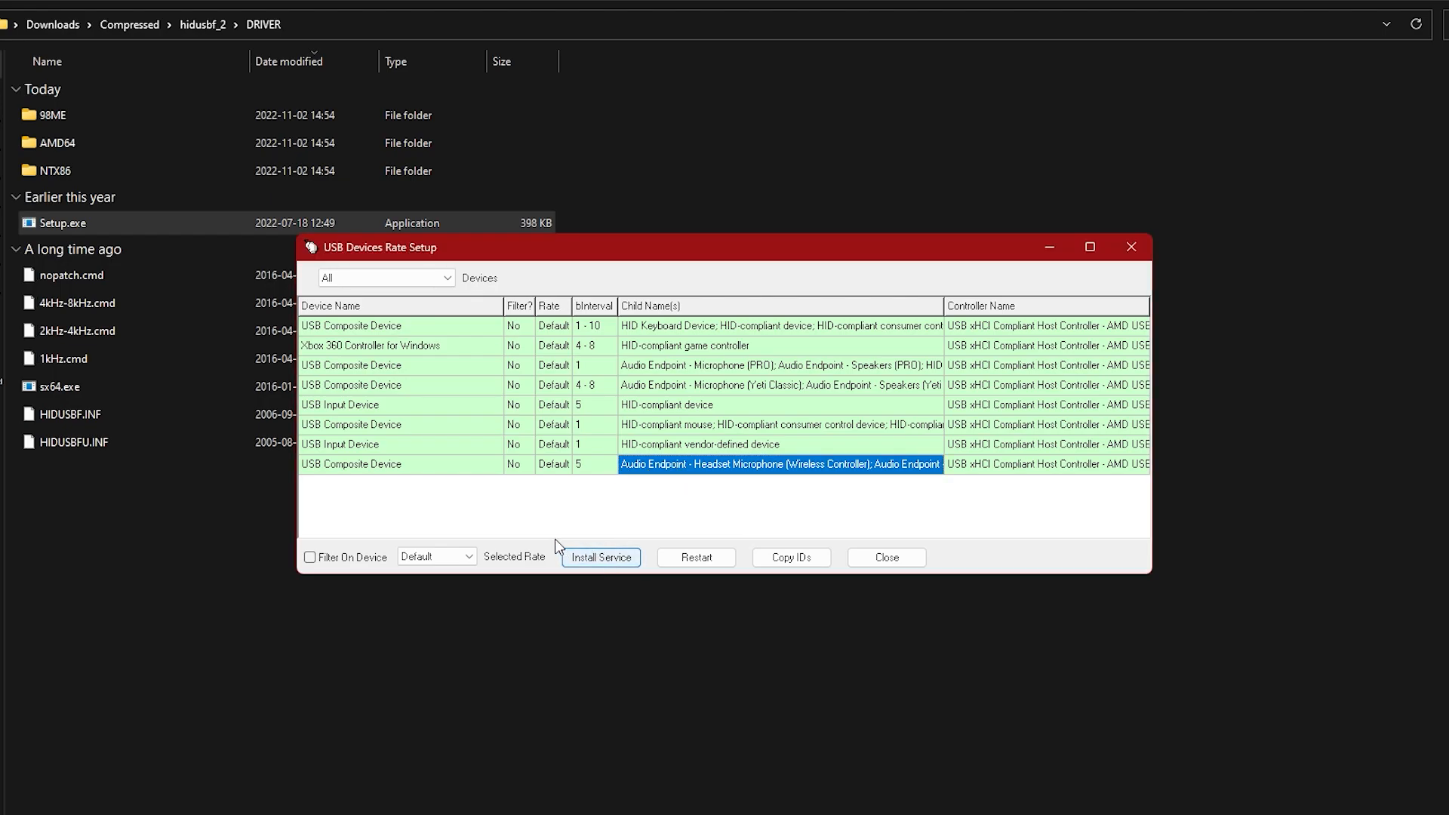
# Set the controller's Selected Rate to 1000 and install the filter service
pyautogui.click(435, 556)
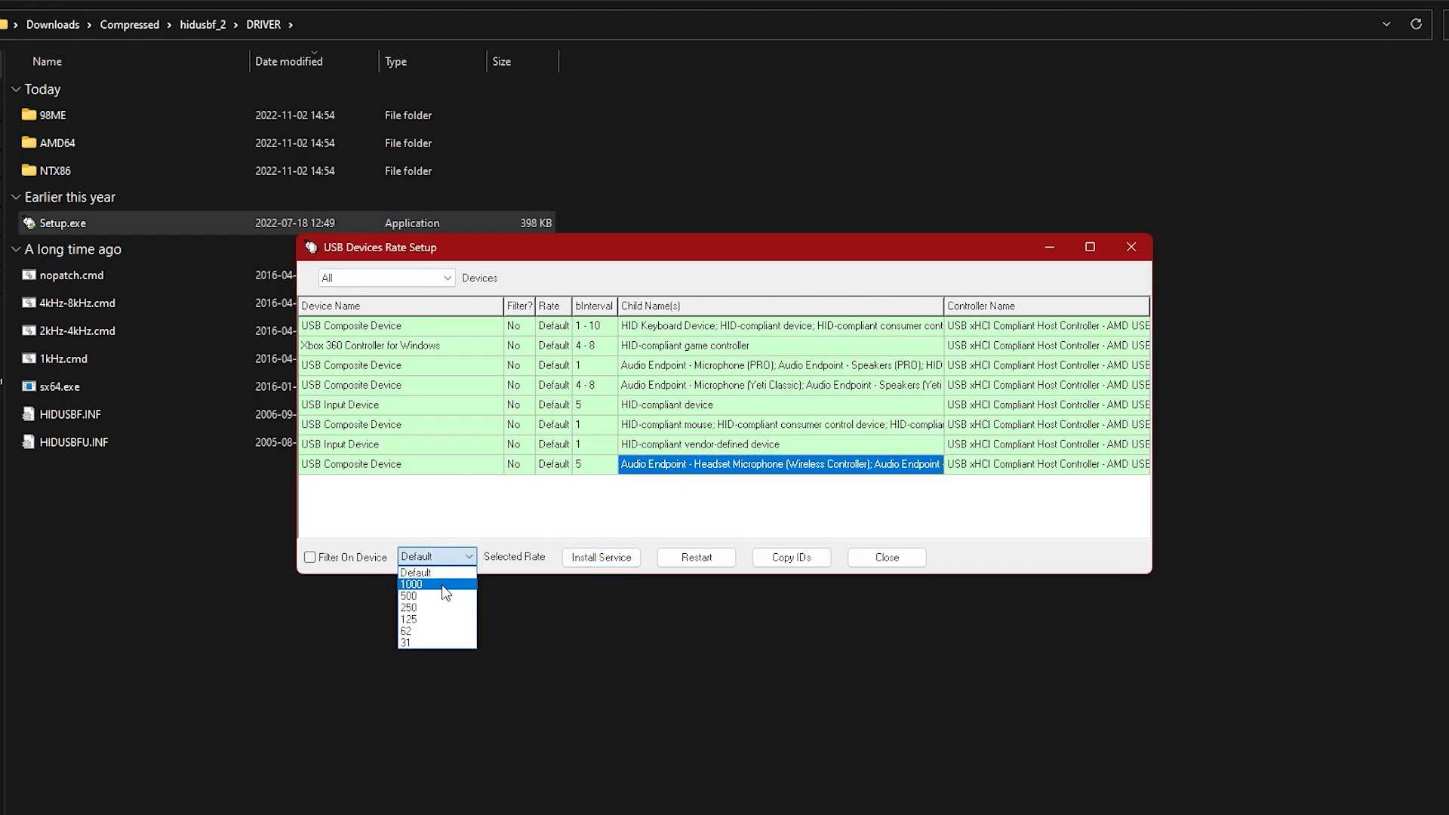
pyautogui.click(411, 585)
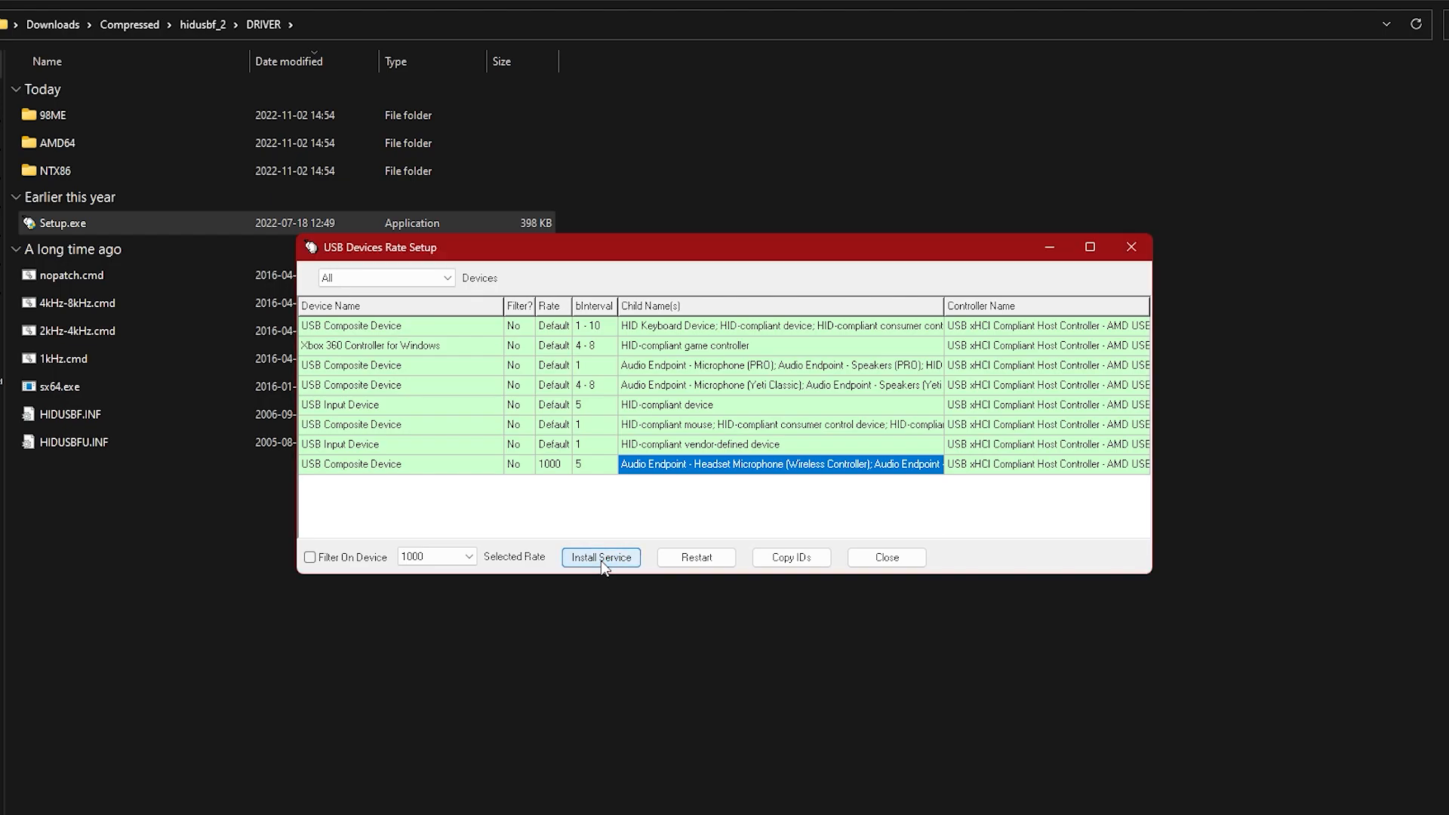
pyautogui.click(310, 558)
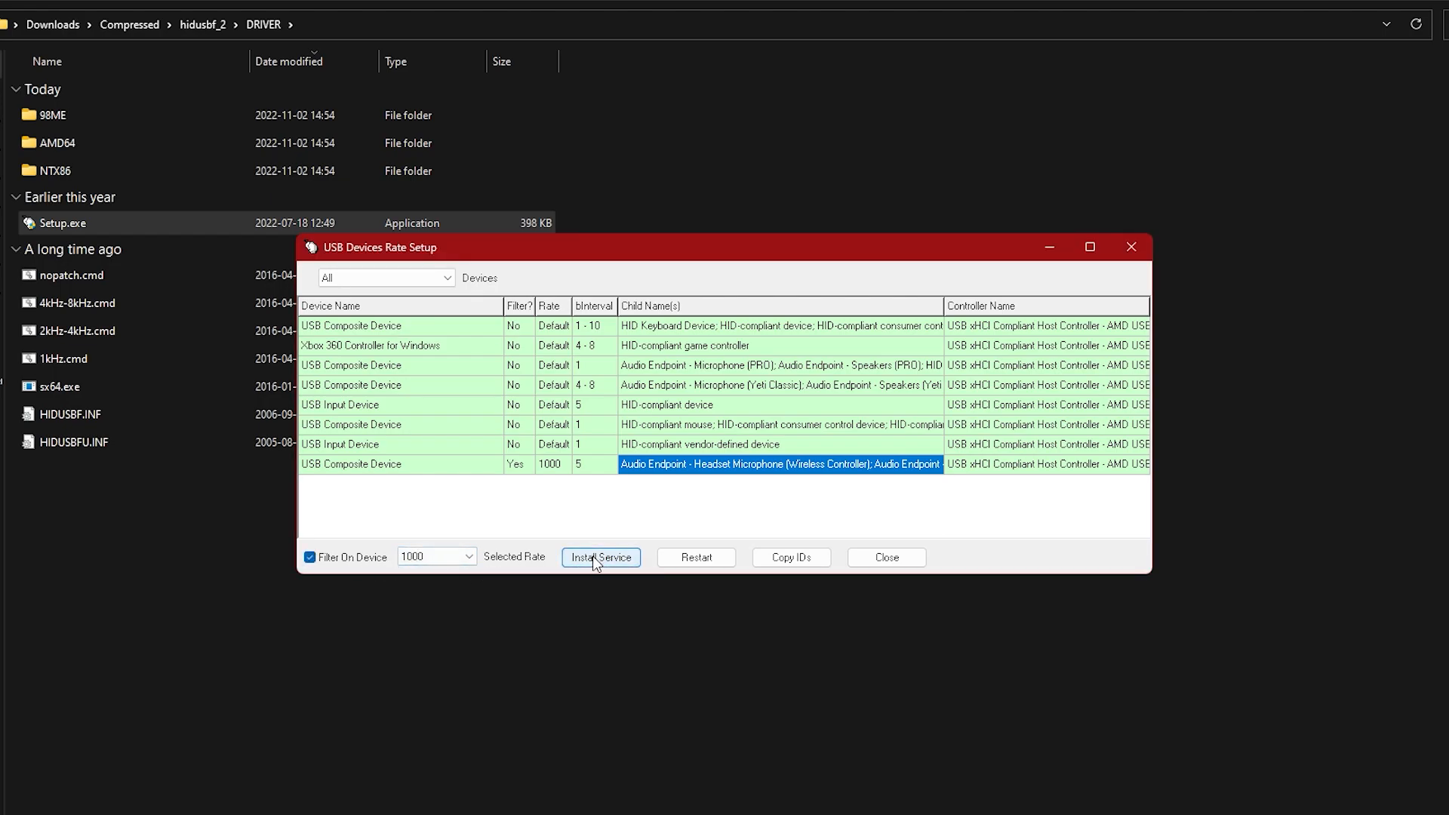
pyautogui.moveTo(599, 557)
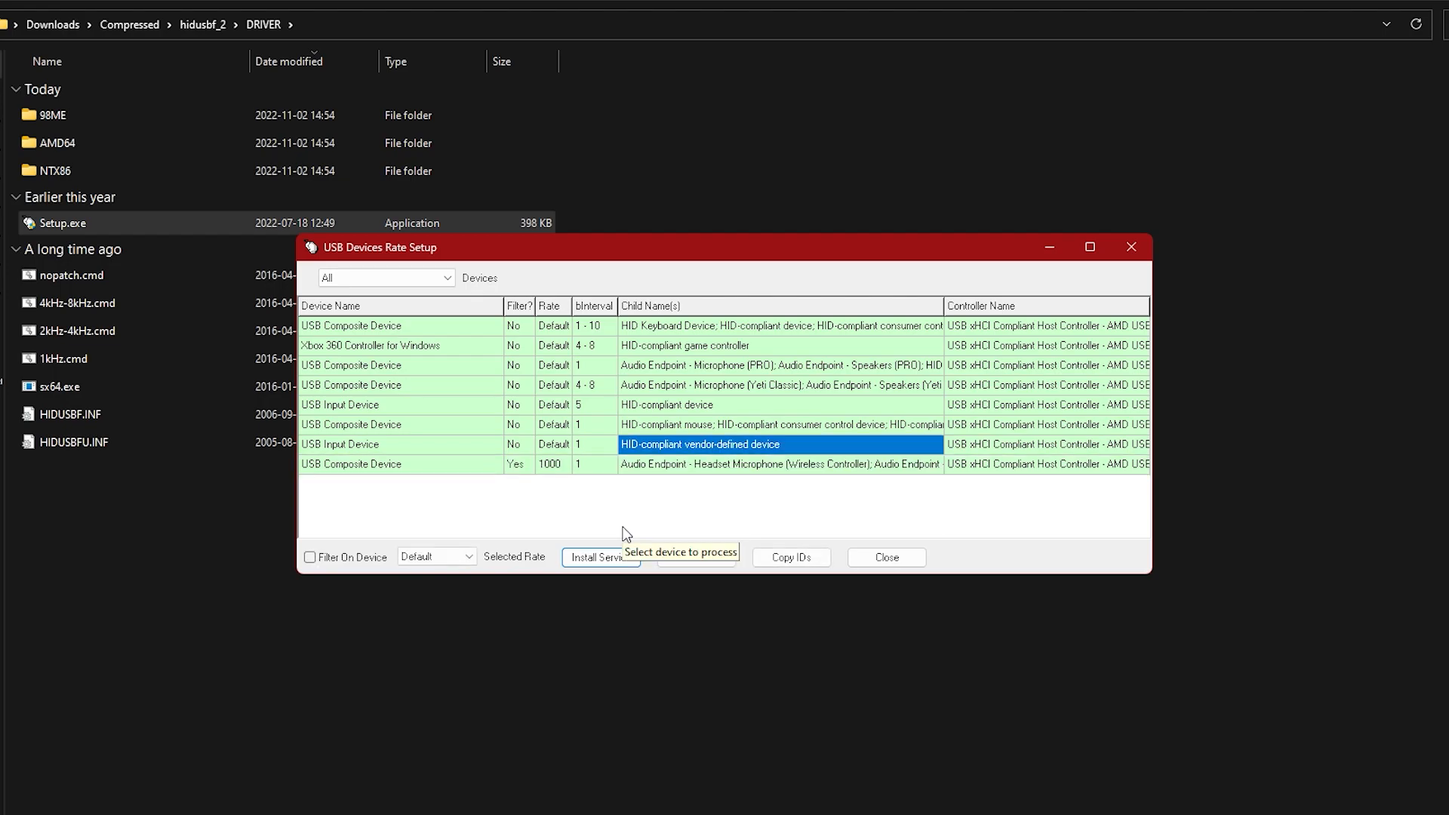
# Reselect the Wireless Controller to confirm it shows Yes, 1000 and bInterval 1
pyautogui.click(776, 464)
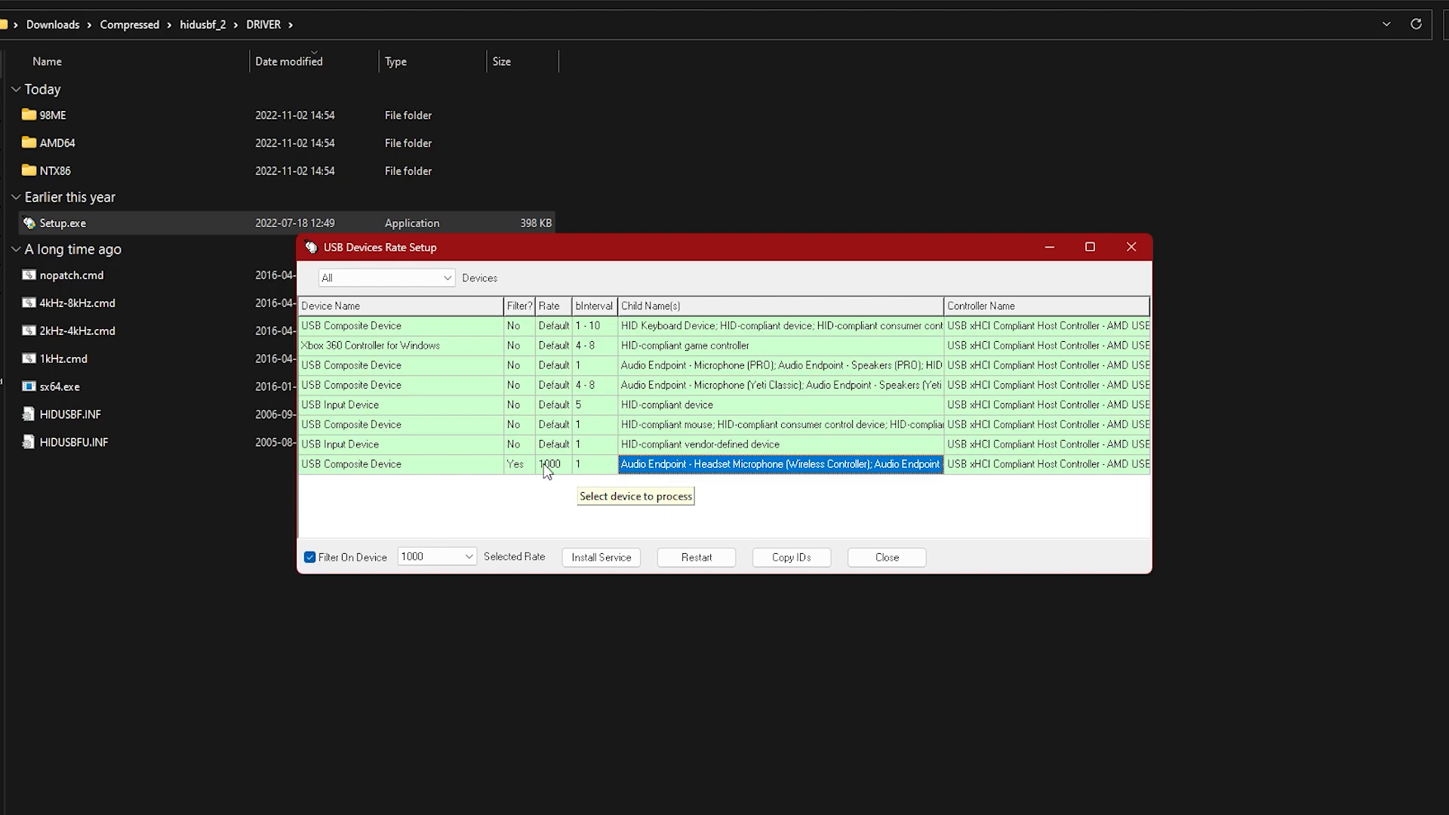
pyautogui.moveTo(608, 512)
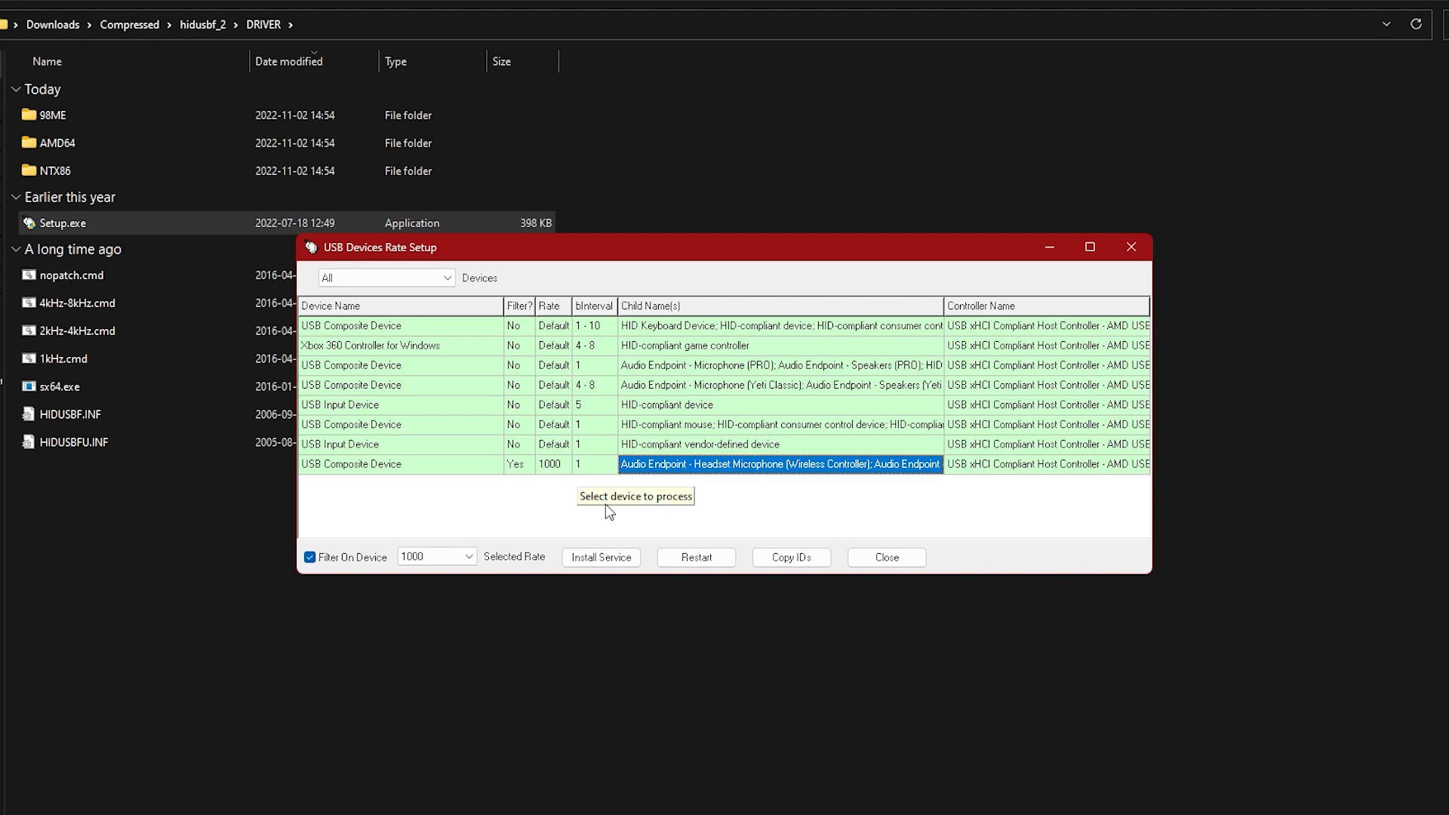